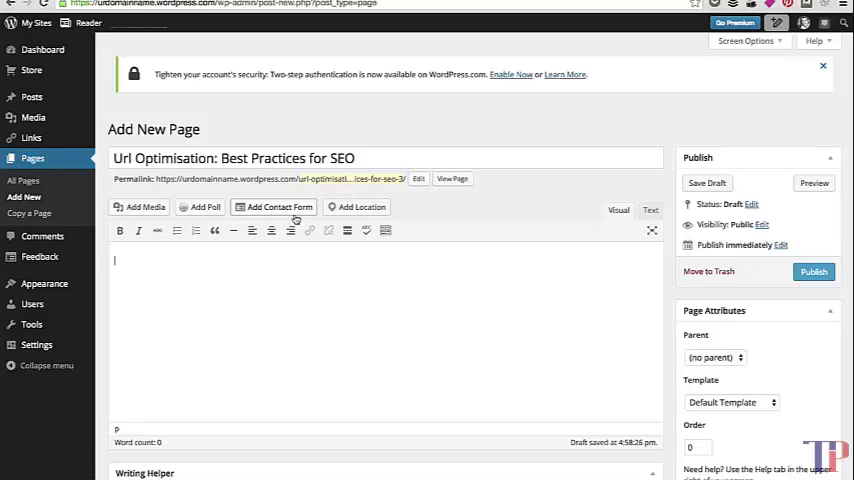
{"action": "mouse_move", "coordinate": [278, 208]}
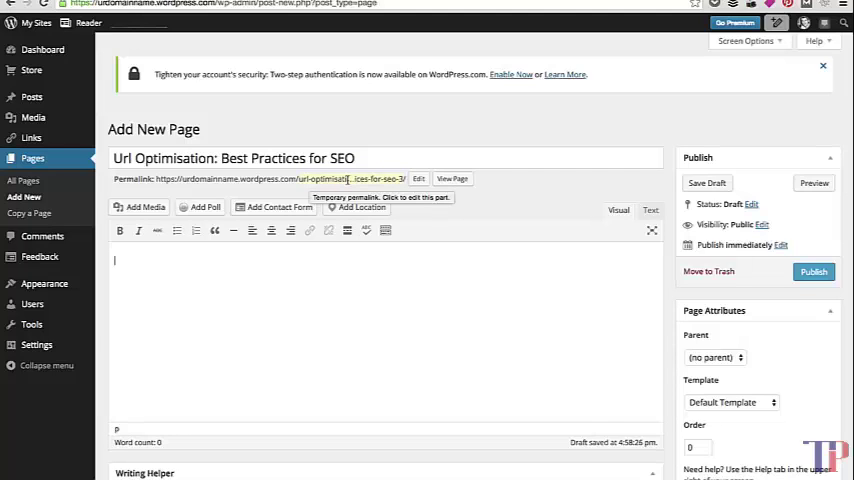
Step: Trim the page's permalink slug down to 'url-optimisation' and confirm it
{"action": "left_click", "coordinate": [418, 178]}
{"action": "type", "text": "url-optimisation"}
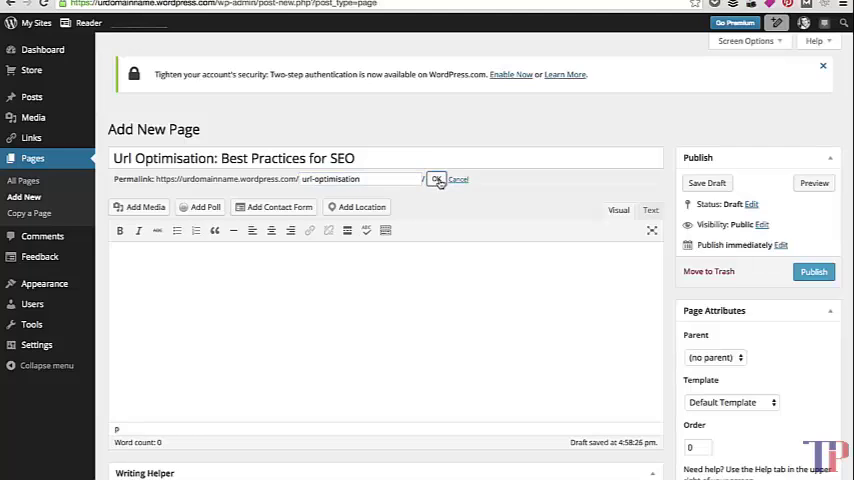
{"action": "left_click", "coordinate": [436, 180]}
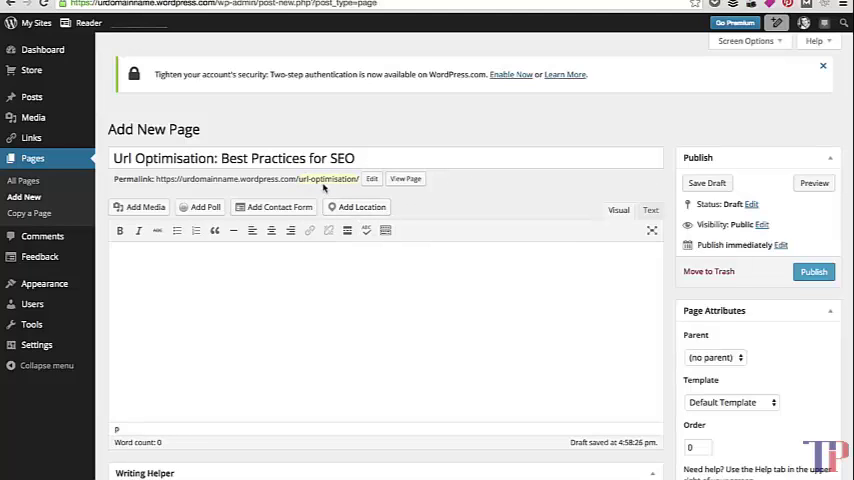
{"action": "mouse_move", "coordinate": [326, 180]}
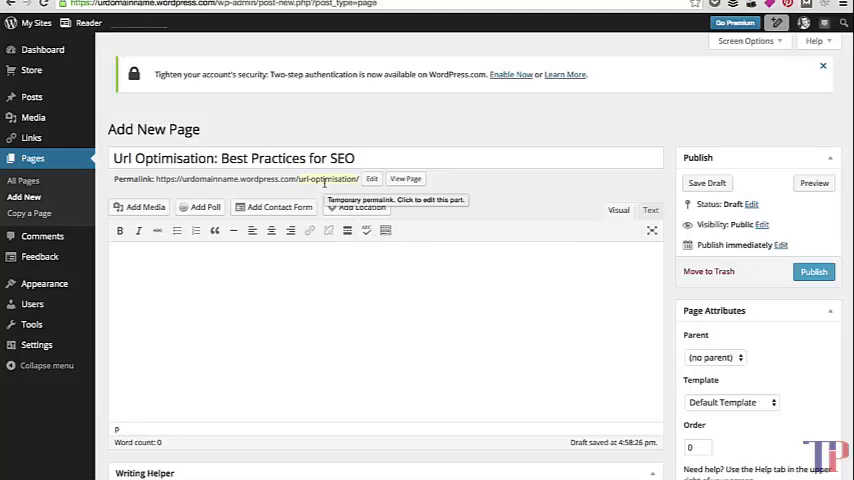